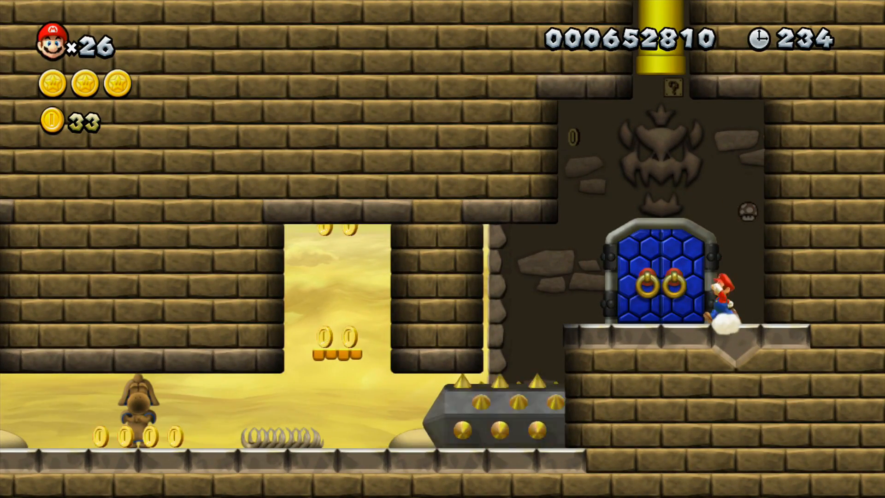
- Select all contents of the archive's Wii U SD CARD folder for copying to drive G:
{"action": "key", "text": "Up"}
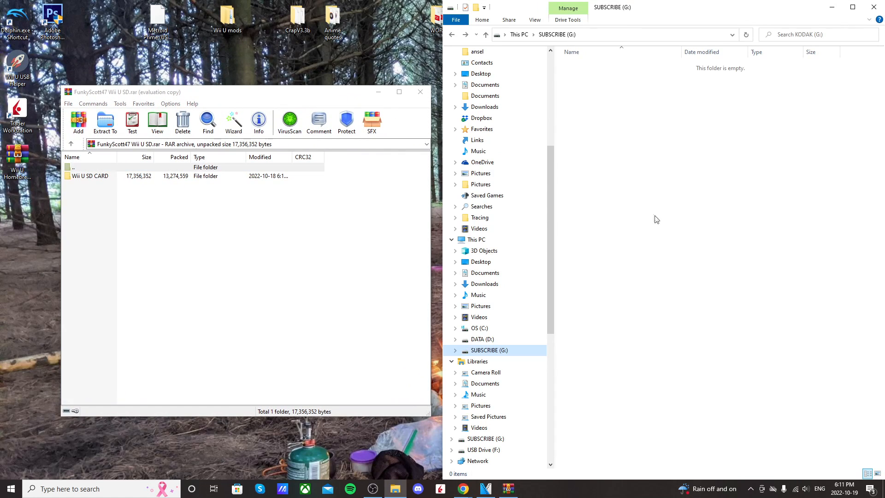
{"action": "mouse_move", "coordinate": [658, 214]}
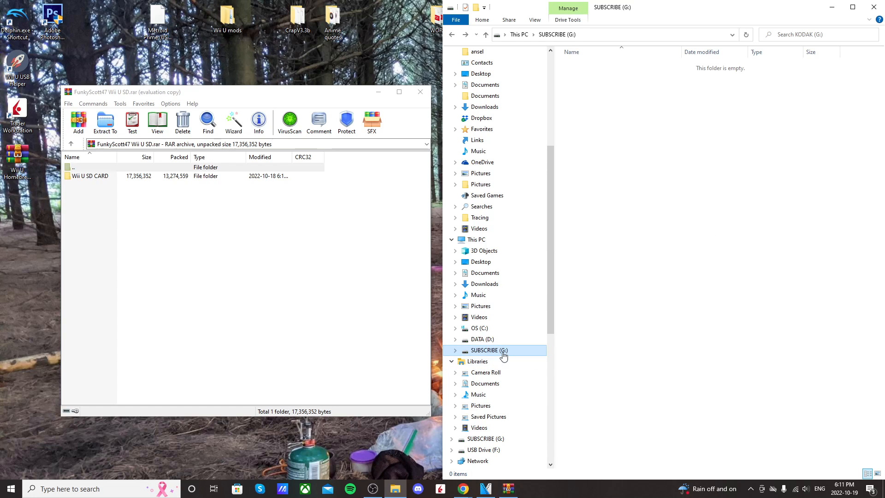
{"action": "mouse_move", "coordinate": [507, 354]}
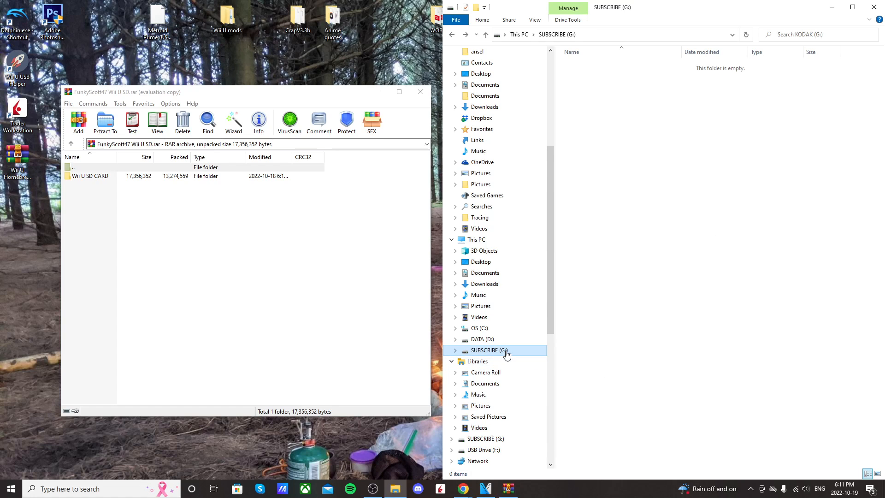
{"action": "right_click", "coordinate": [504, 350]}
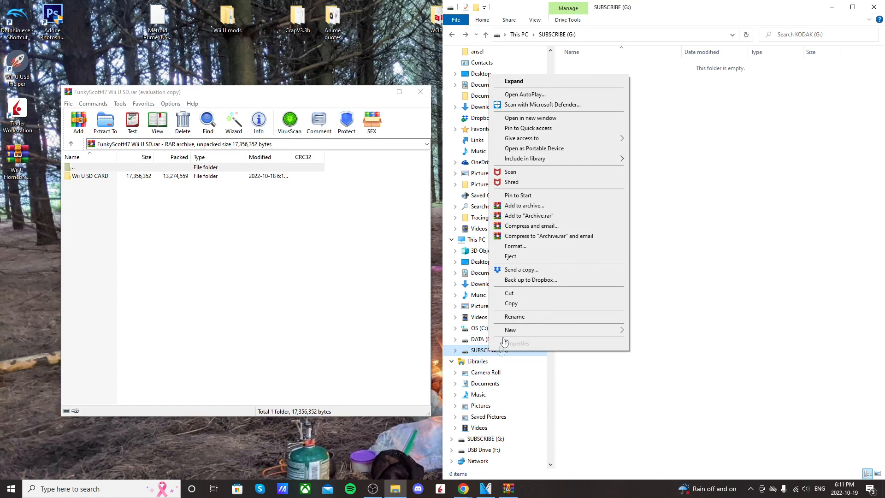
{"action": "left_click", "coordinate": [745, 245]}
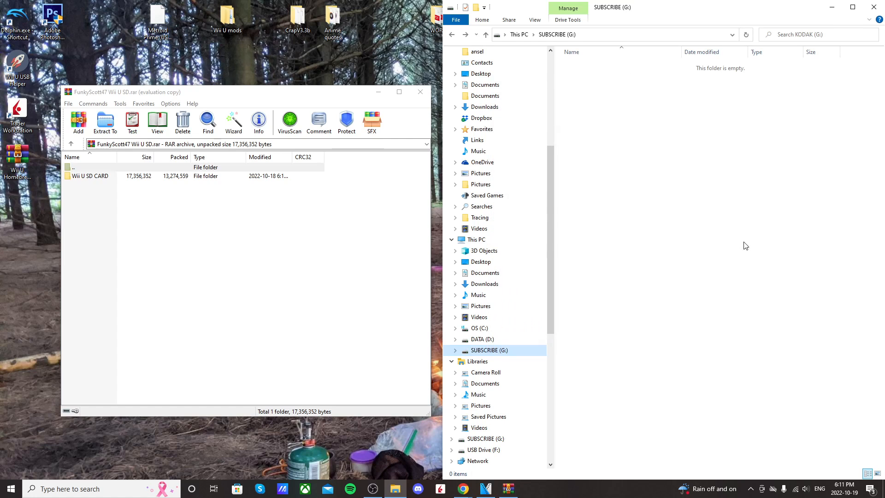
{"action": "mouse_move", "coordinate": [105, 206]}
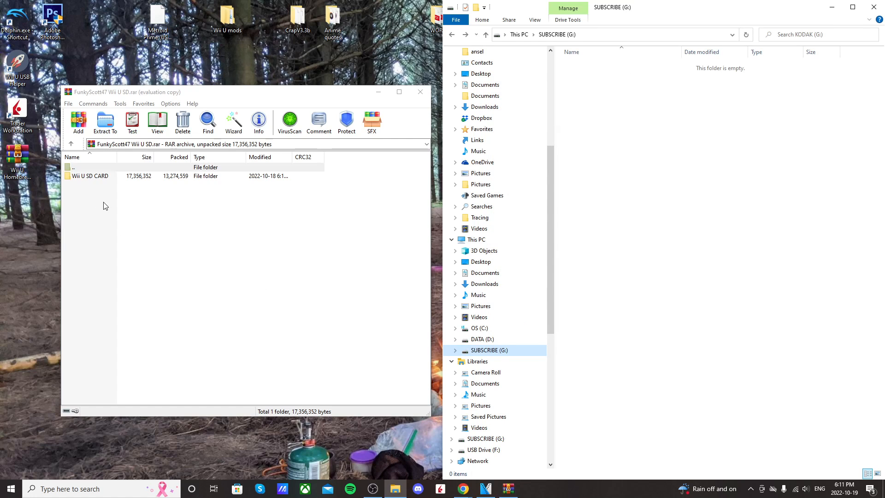
{"action": "double_click", "coordinate": [91, 175]}
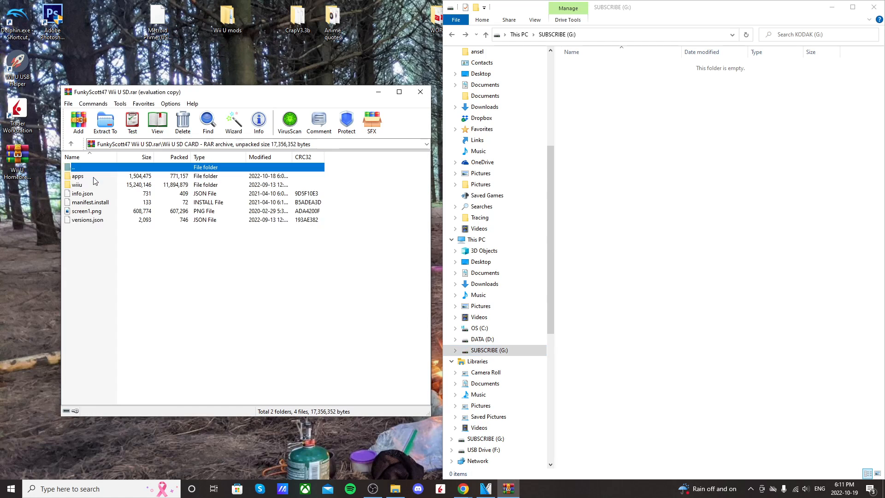
{"action": "key", "text": "ctrl+a"}
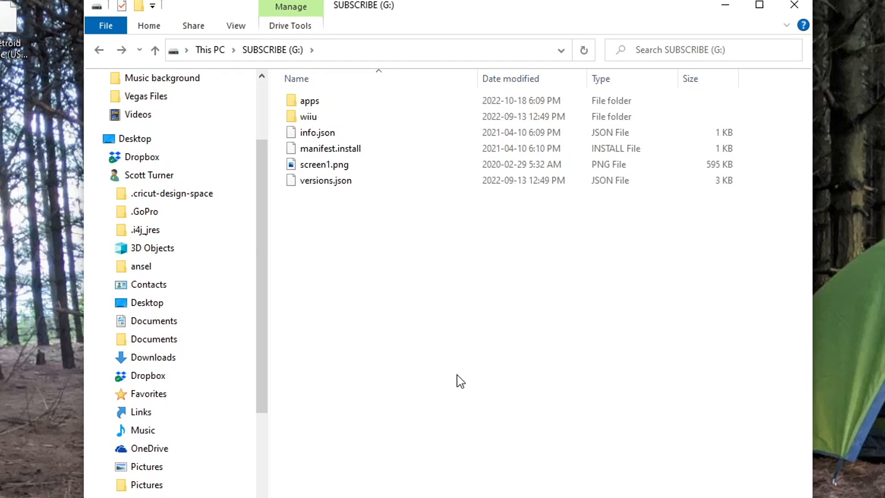
{"action": "mouse_move", "coordinate": [451, 327]}
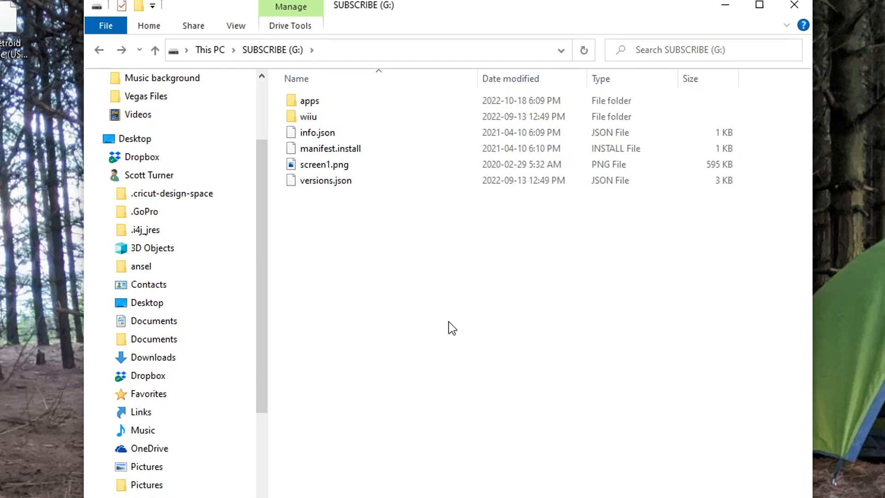
{"action": "mouse_move", "coordinate": [428, 322]}
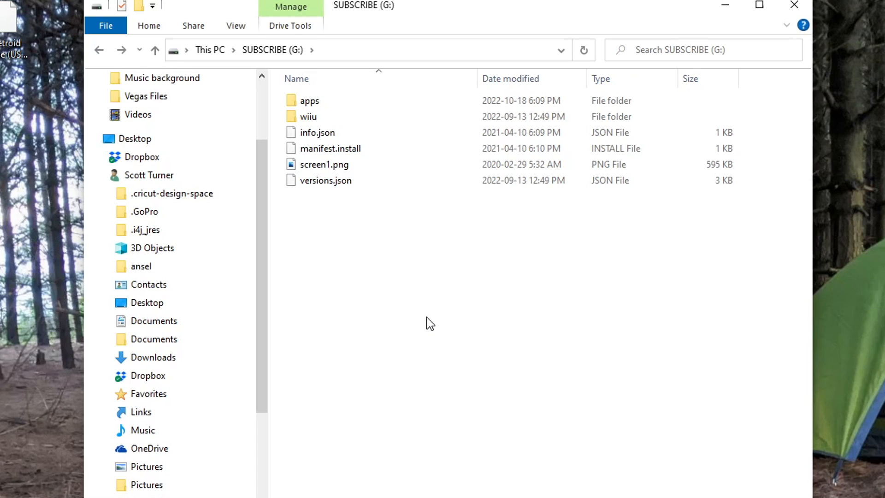
- Start entering a web address in the Wii U Internet Browser's URL bar
{"action": "key", "text": "ctrl+a"}
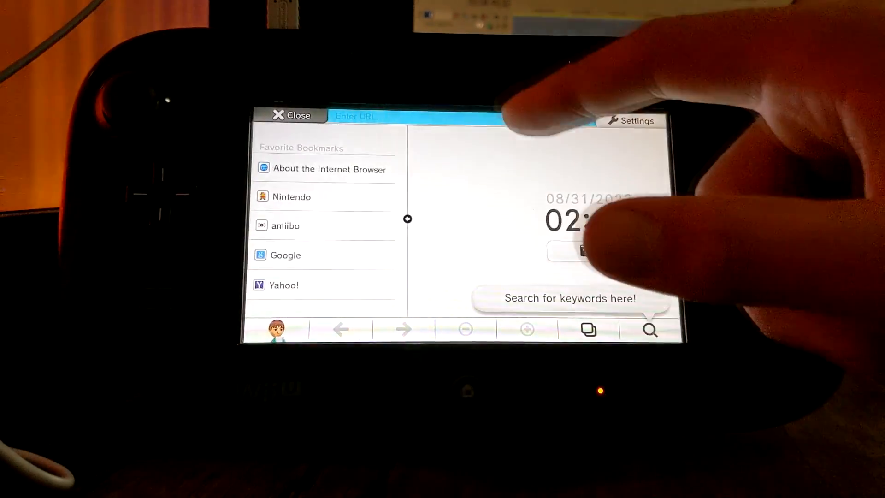
{"action": "left_click", "coordinate": [358, 116]}
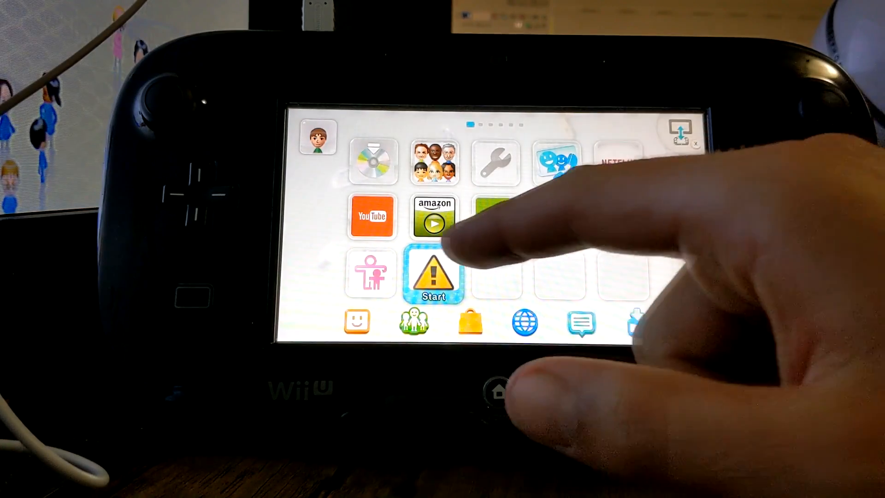
- Select the Health and Safety Information app on the Wii U Menu
{"action": "left_click", "coordinate": [433, 273]}
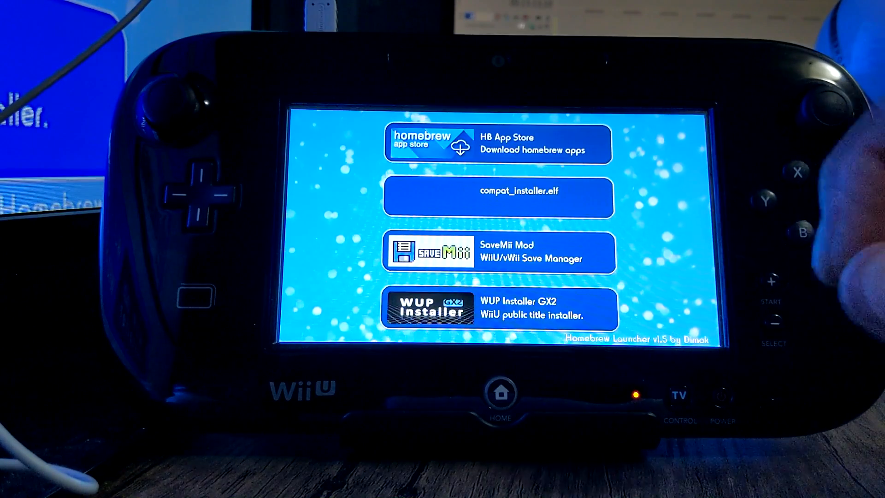
- Launch compat_installer.elf from the Homebrew Launcher list
{"action": "left_click", "coordinate": [499, 197]}
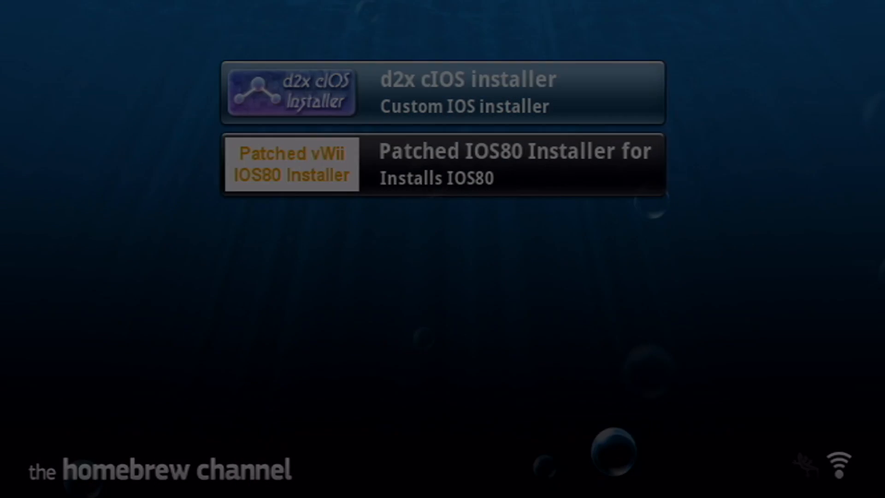
- Launch the d2x cIOS installer and install cIOS on base 57 into slot 249
{"action": "left_click", "coordinate": [462, 92]}
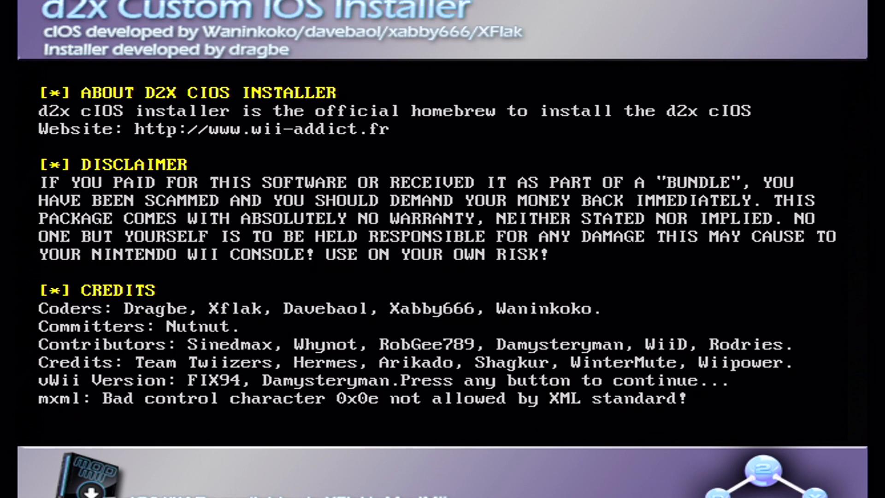
{"action": "key", "text": "enter"}
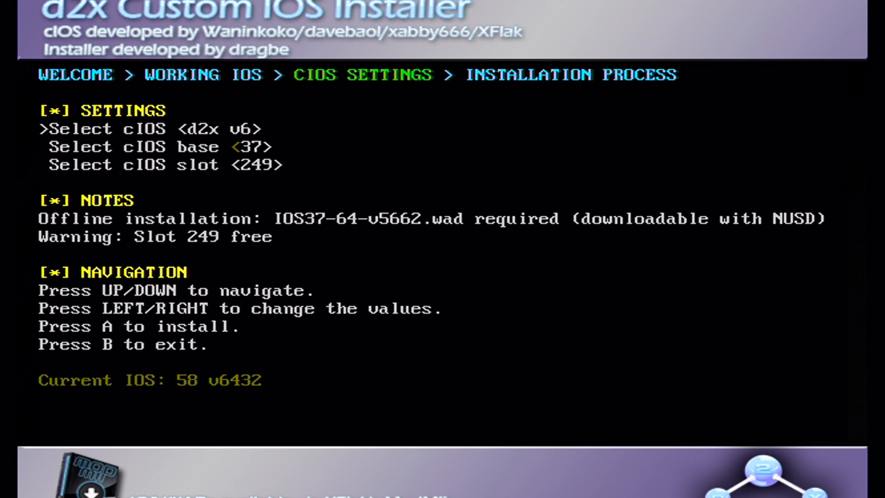
{"action": "key", "text": "Right"}
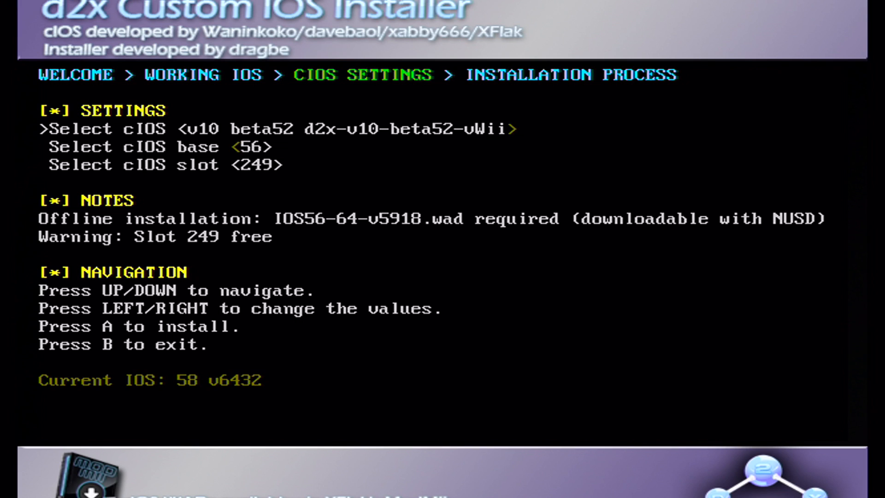
{"action": "key", "text": "Down"}
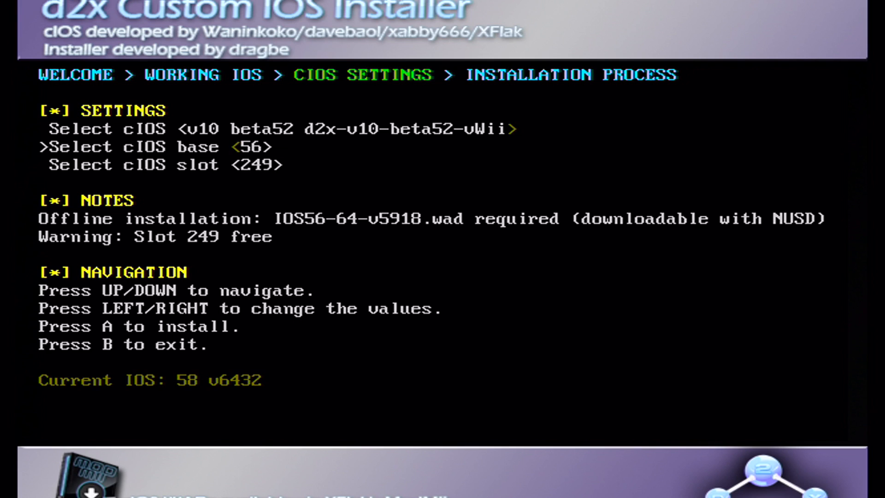
{"action": "key", "text": "Right"}
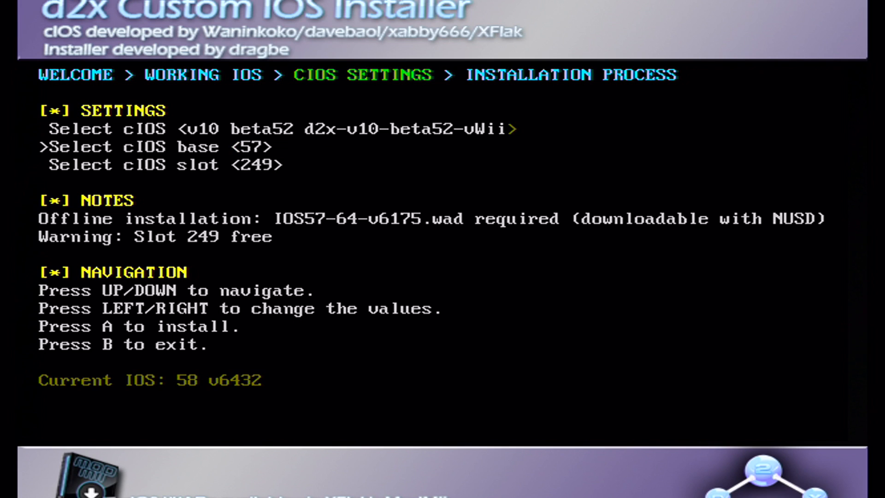
{"action": "key", "text": "Down"}
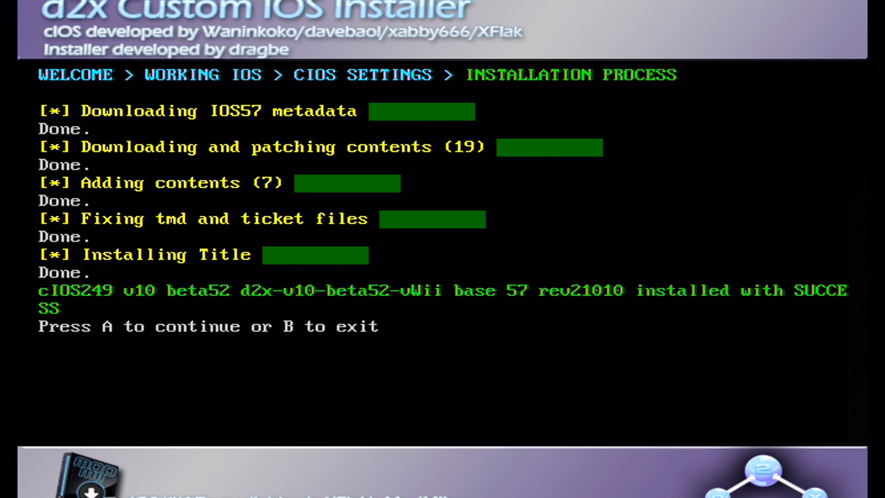
{"action": "key", "text": "a"}
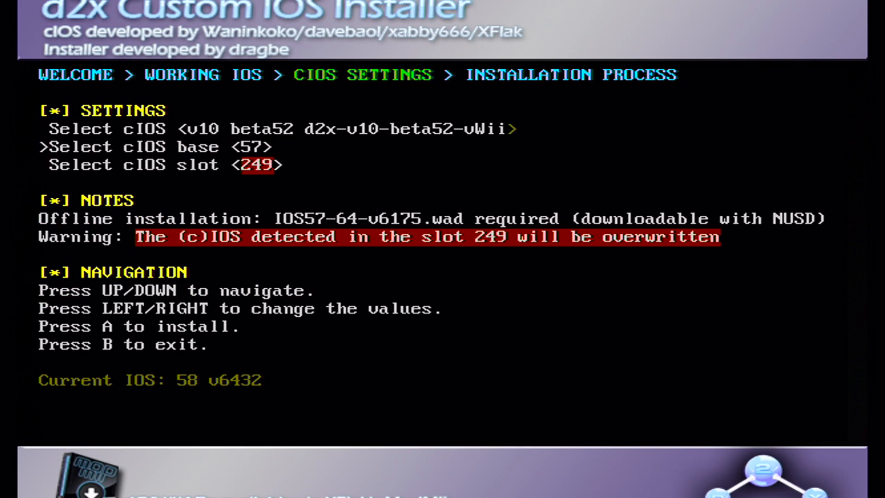
- Install cIOS on base 56 into slot 250 and base 58 into slot 251
{"action": "key", "text": "LEFT"}
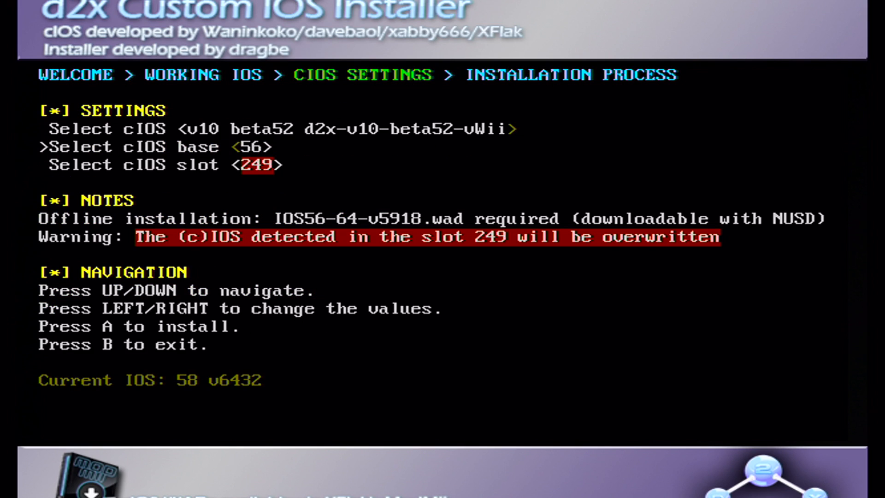
{"action": "key", "text": "Down"}
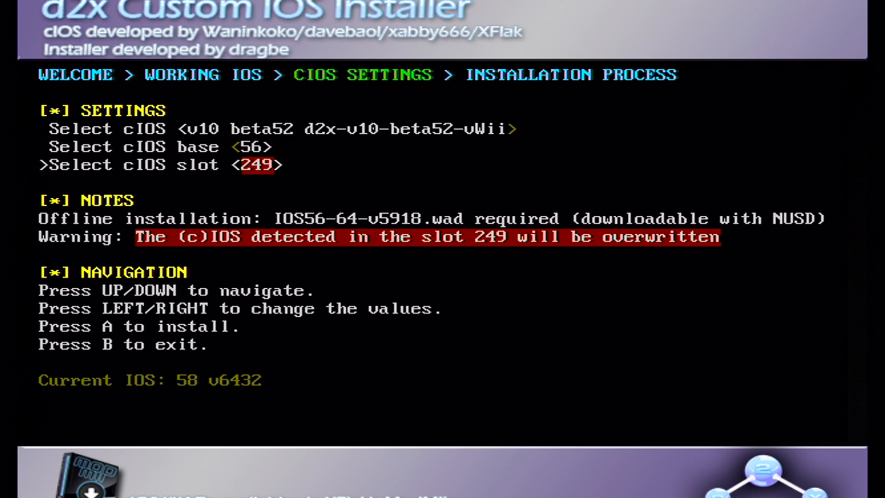
{"action": "key", "text": "Right"}
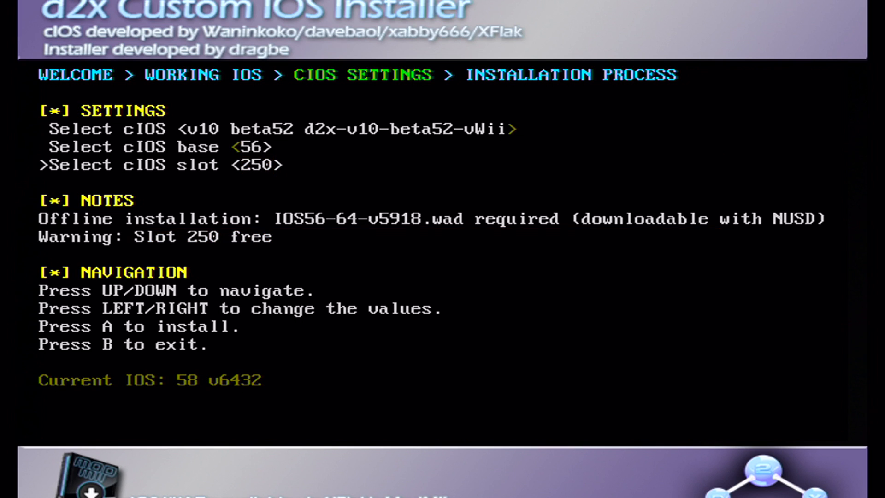
{"action": "key", "text": "a"}
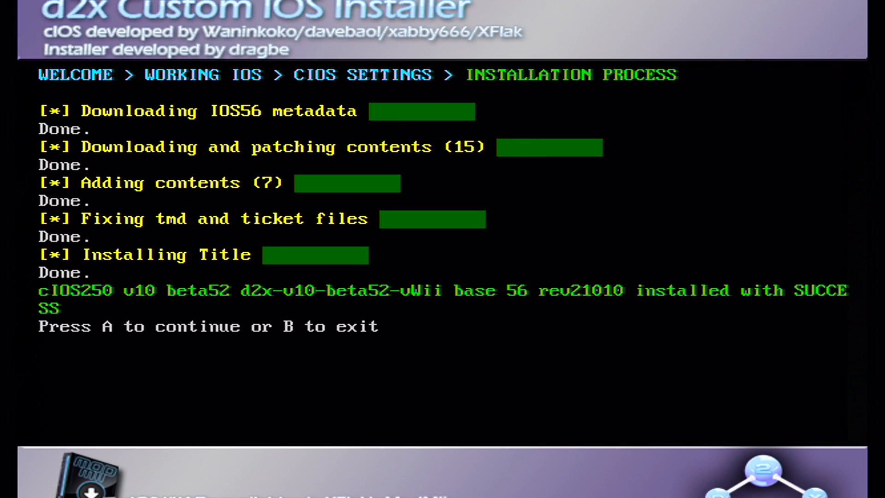
{"action": "key", "text": "a"}
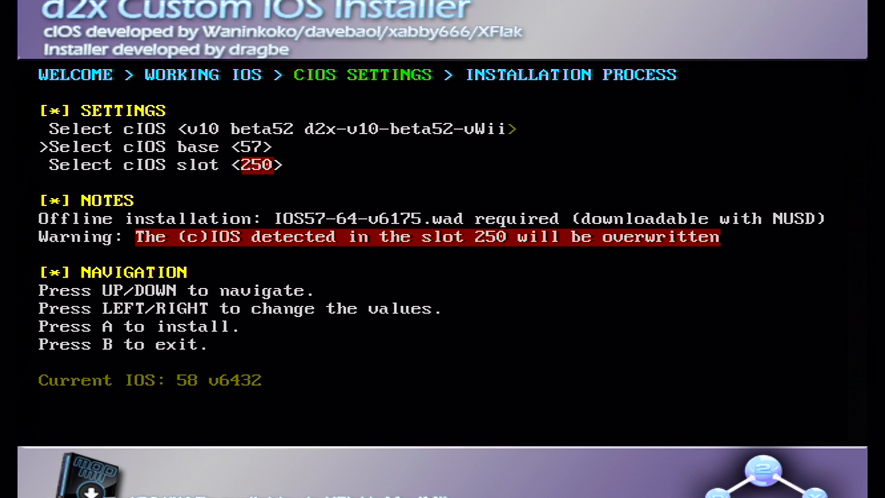
{"action": "key", "text": "Down"}
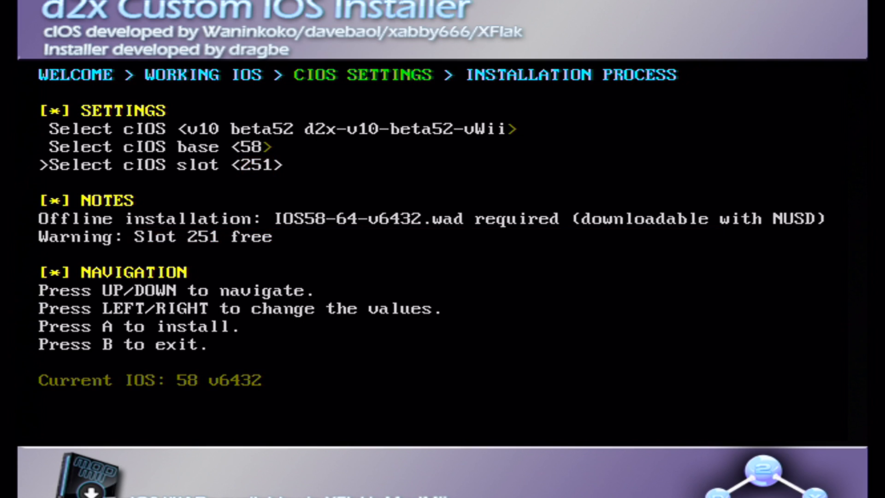
{"action": "key", "text": "a"}
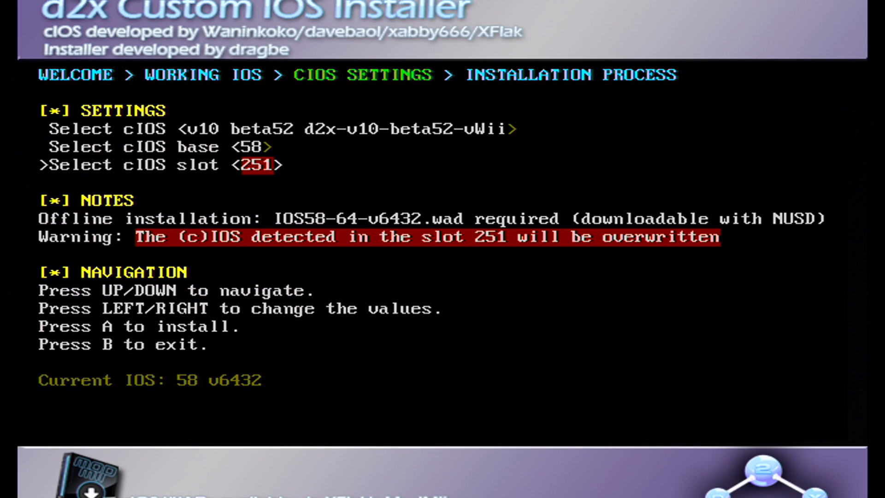
- Exit the d2x installer and start the Patched vWii IOS80 Installer
{"action": "key", "text": "b"}
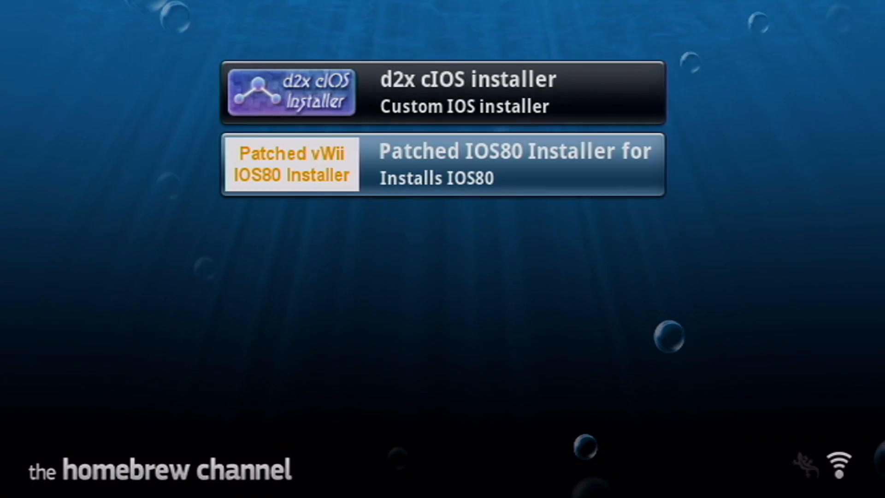
{"action": "left_click", "coordinate": [442, 164]}
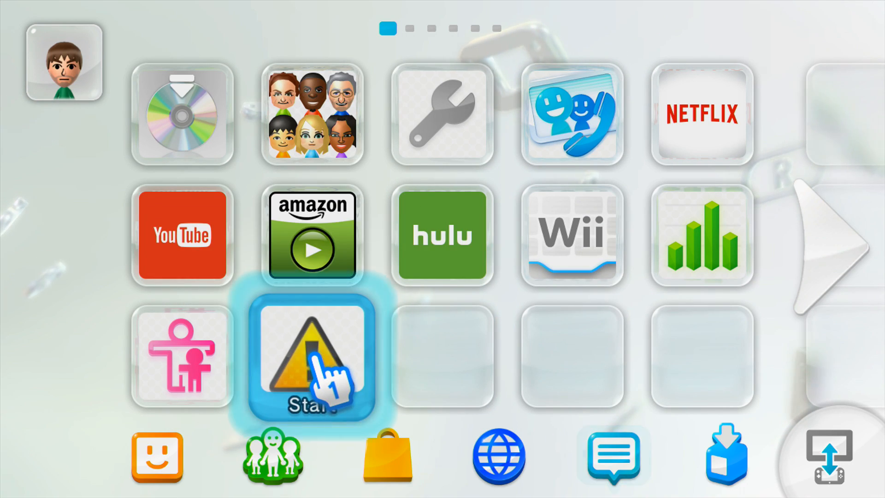
- Start Health and Safety Information to boot into the Homebrew Launcher
{"action": "left_click", "coordinate": [312, 358]}
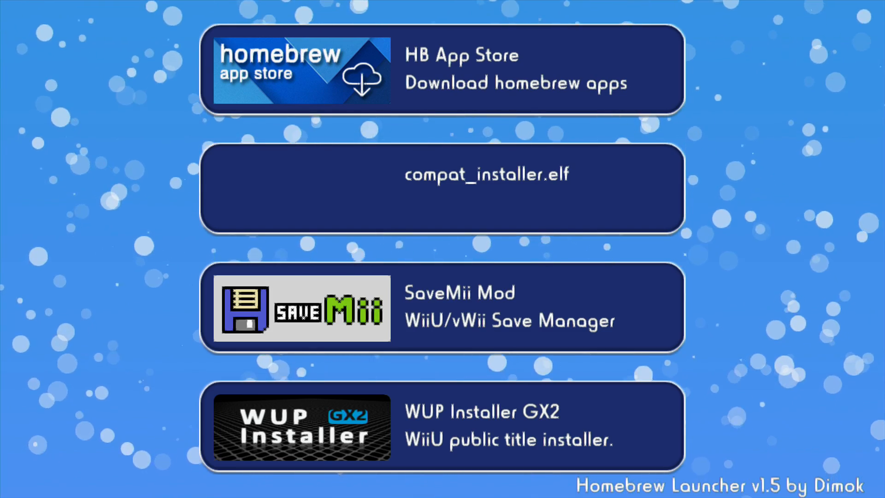
{"action": "mouse_move", "coordinate": [523, 280]}
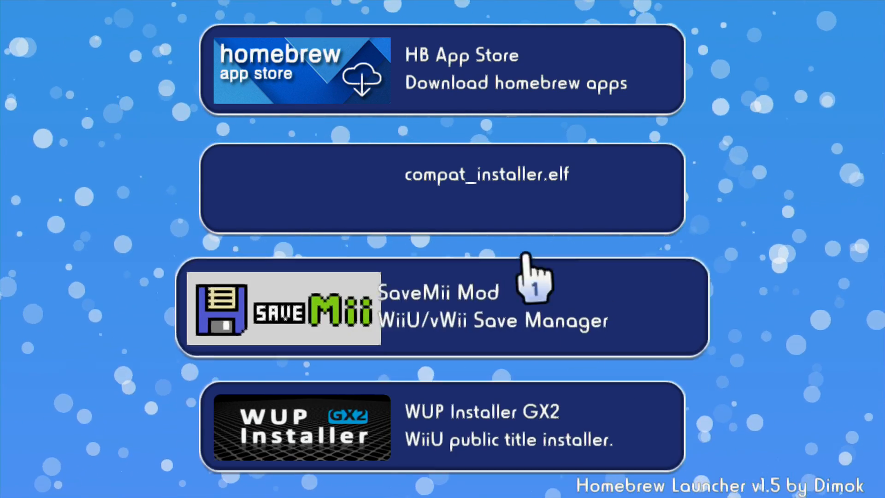